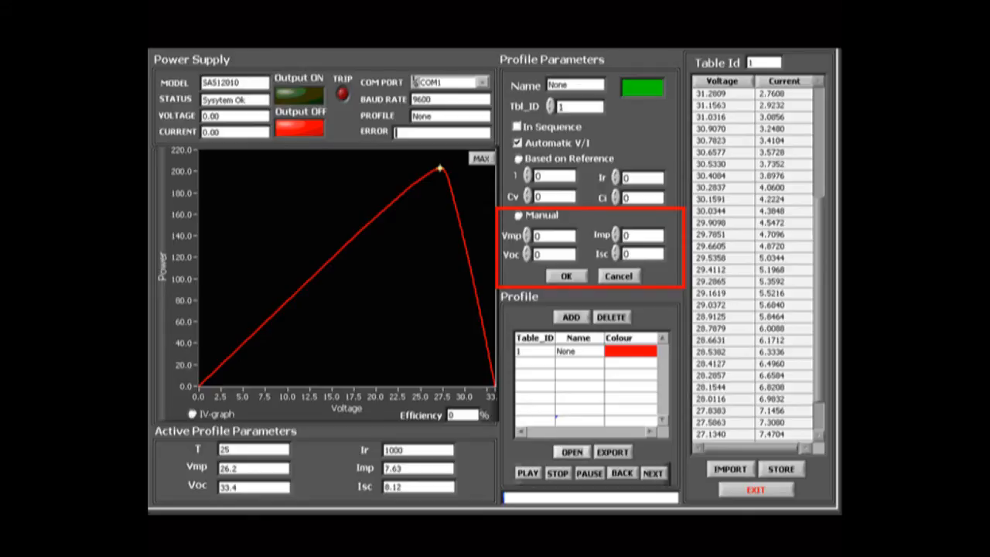
- Add the Sunny, Cloudy, Morning, Noon and Evening profiles with distinct curve colours
click(516, 157)
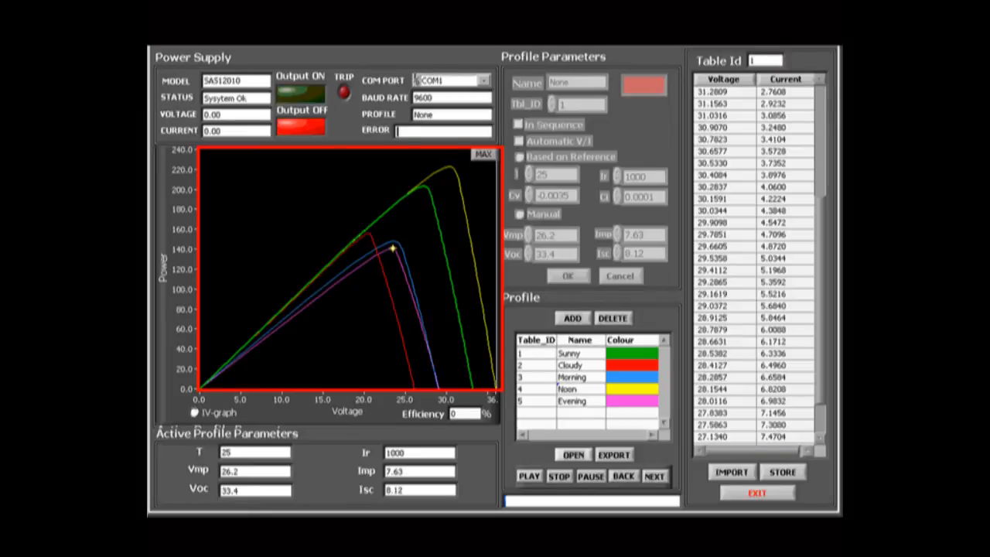
- View the graph maximized, then switch to the sas6020 VI window with four profiles loaded
click(195, 411)
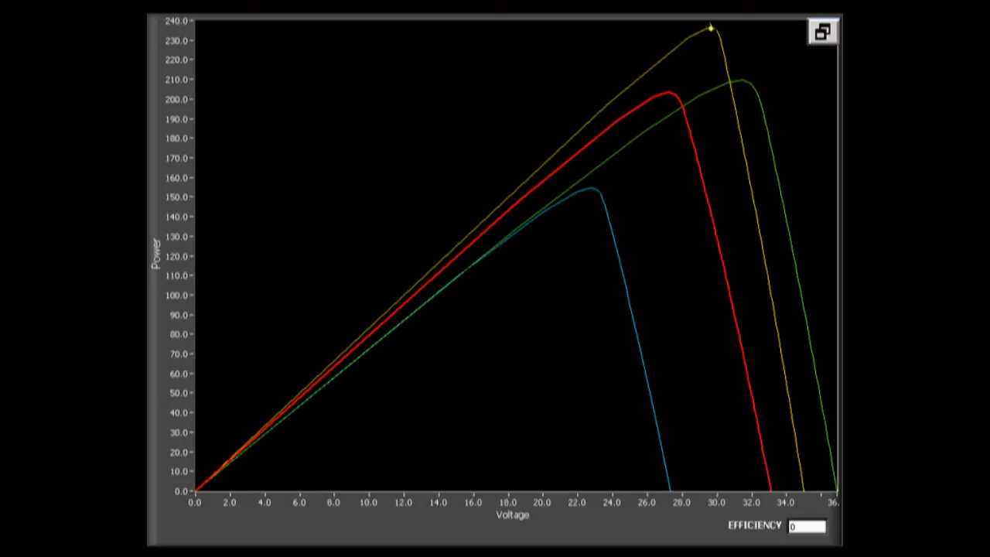
click(823, 31)
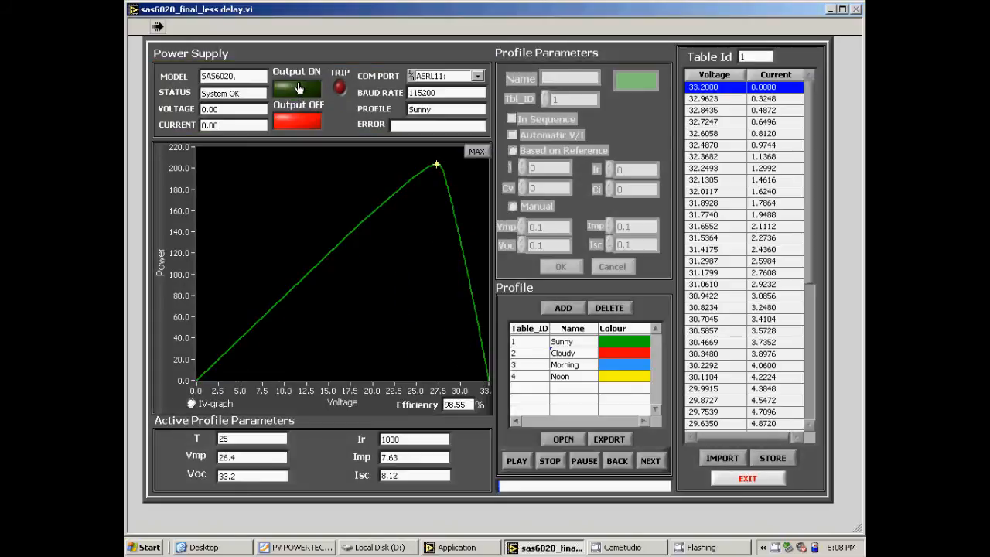
click(297, 87)
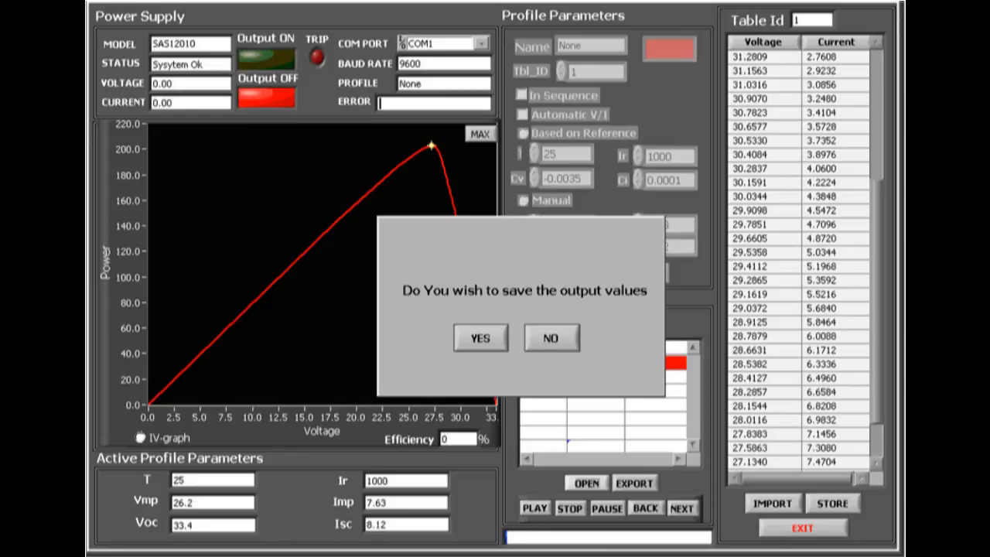
- Start PLAY with Output ON, delivering about 30.72 V and 7.14 A on Sunny
click(480, 337)
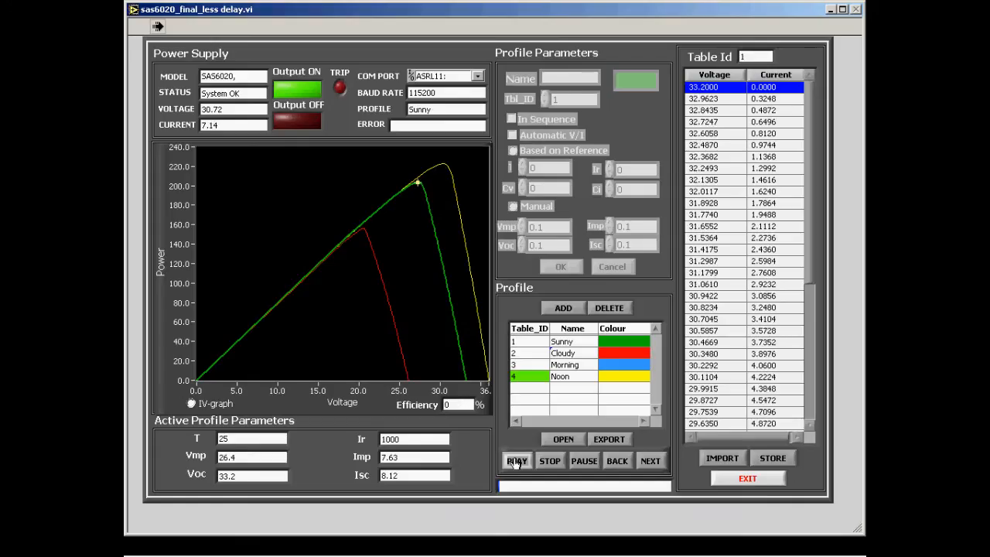
- Advance playback through Cloudy to Noon, the marker tracking each curve's maximum power point
click(529, 341)
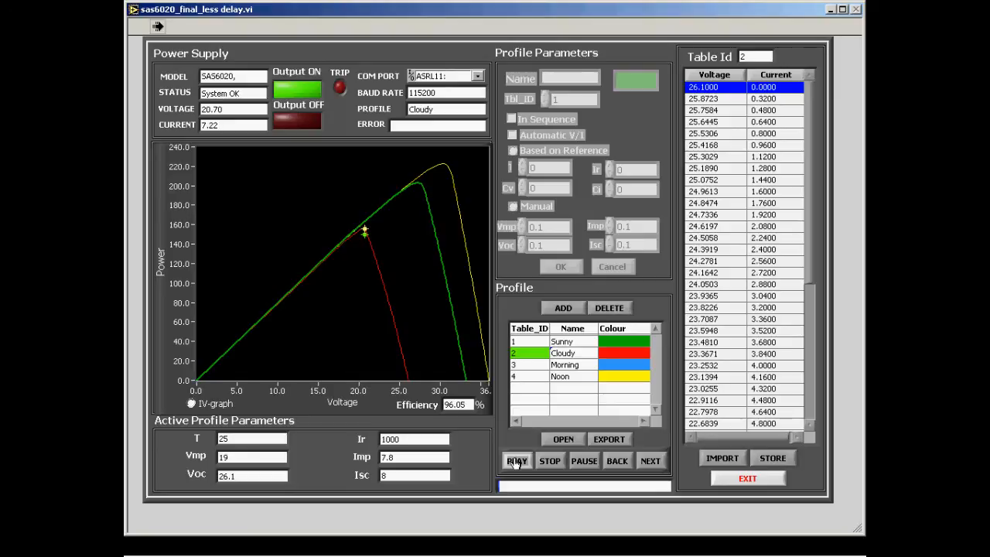
click(650, 460)
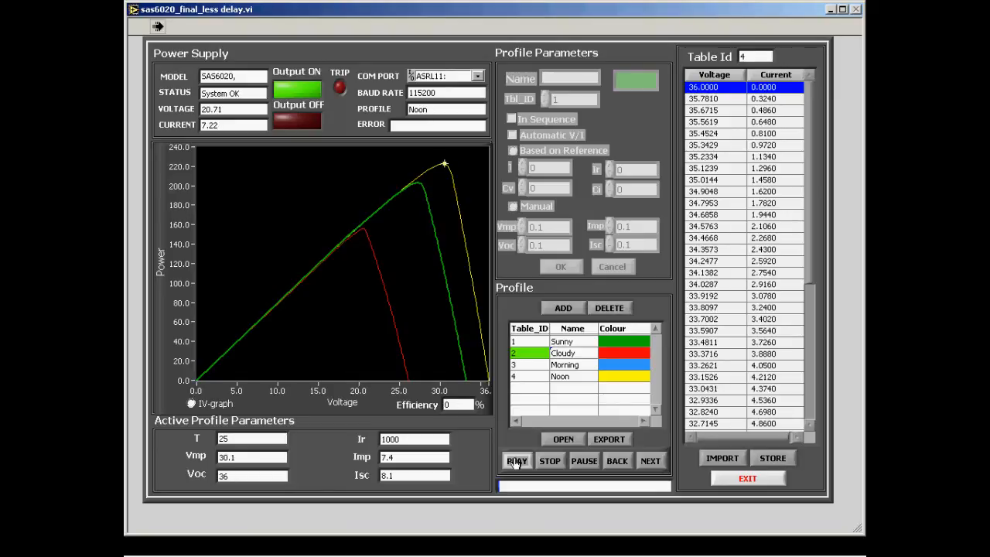